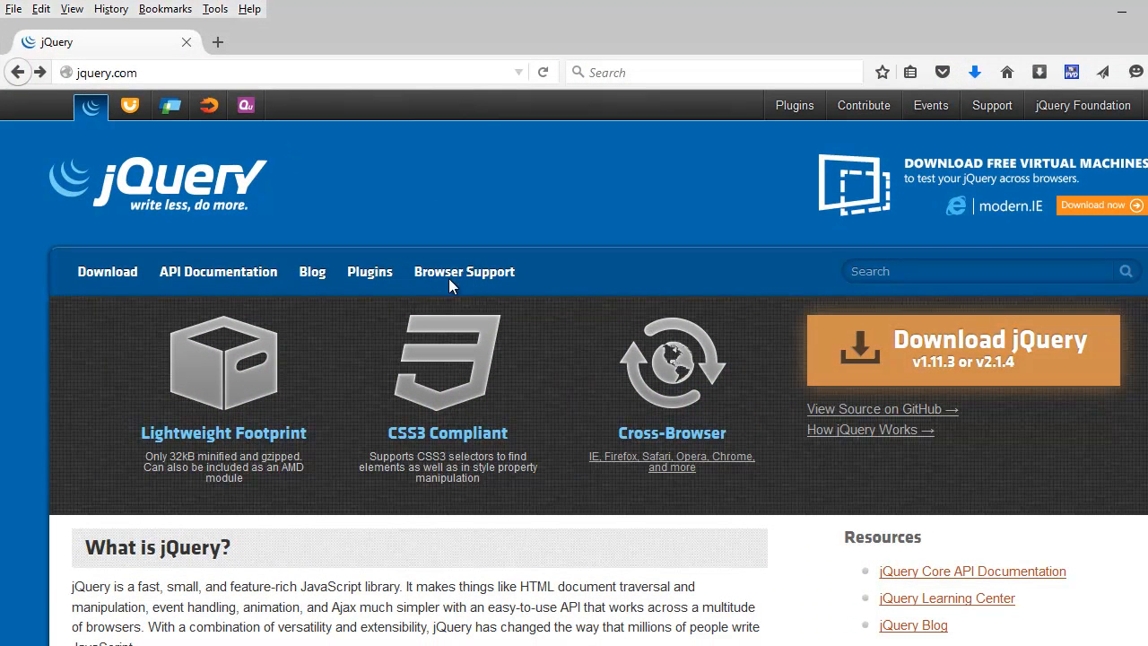
Step: Go to the jQuery download page and scroll to the uncompressed development jQuery 1.11.3 link
click(999, 348)
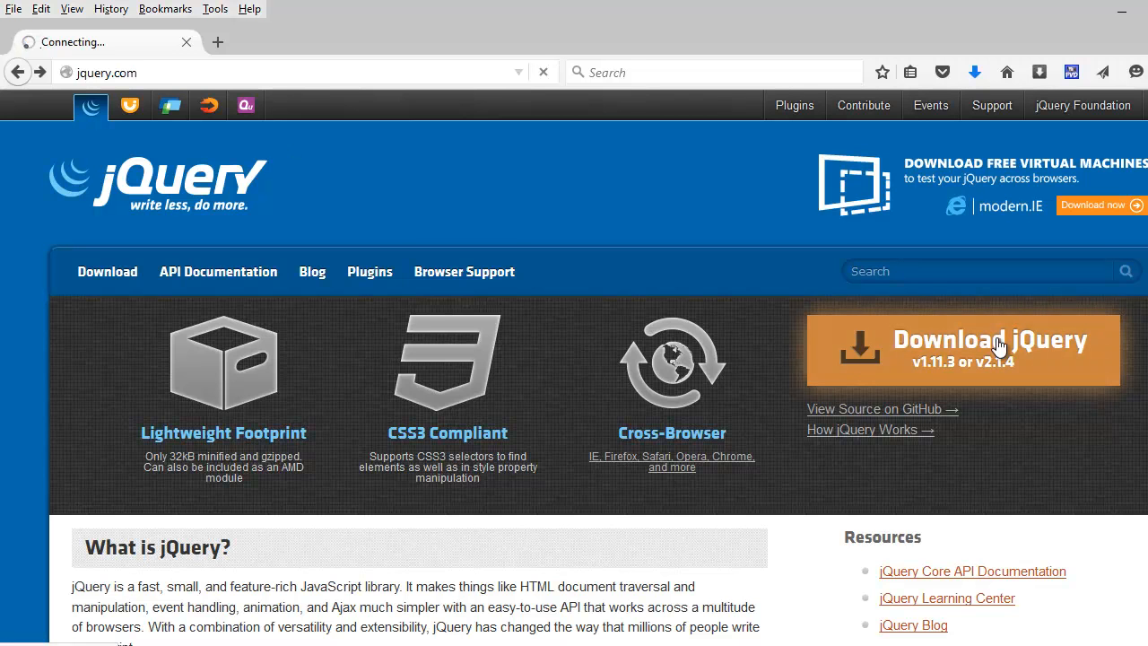
click(997, 344)
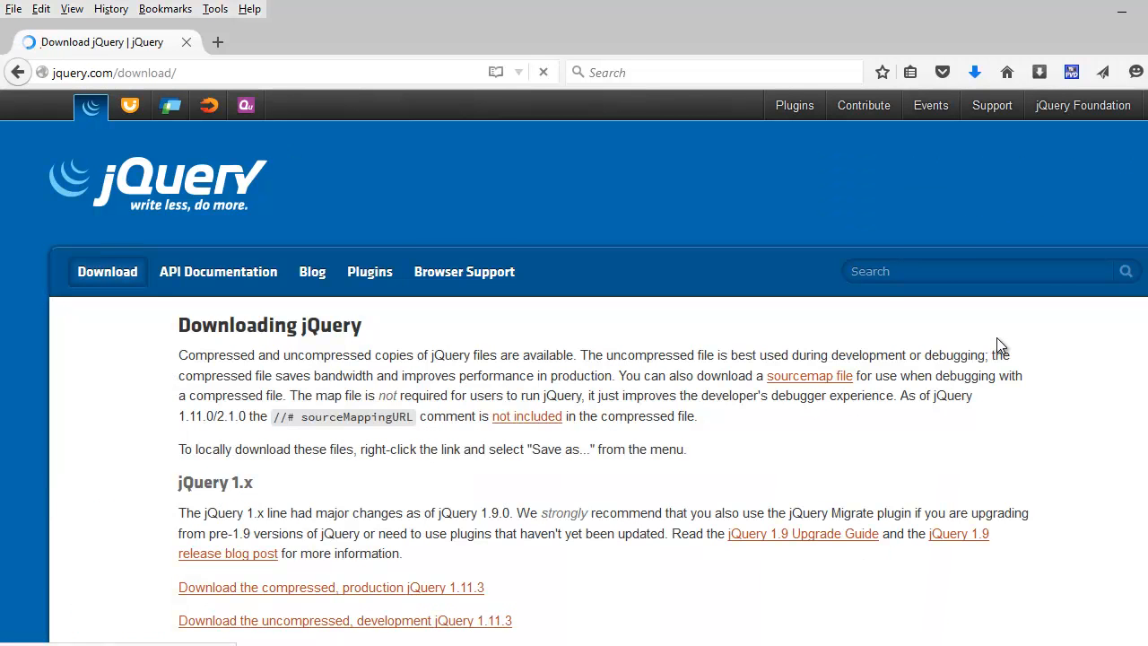
scroll(down, 3)
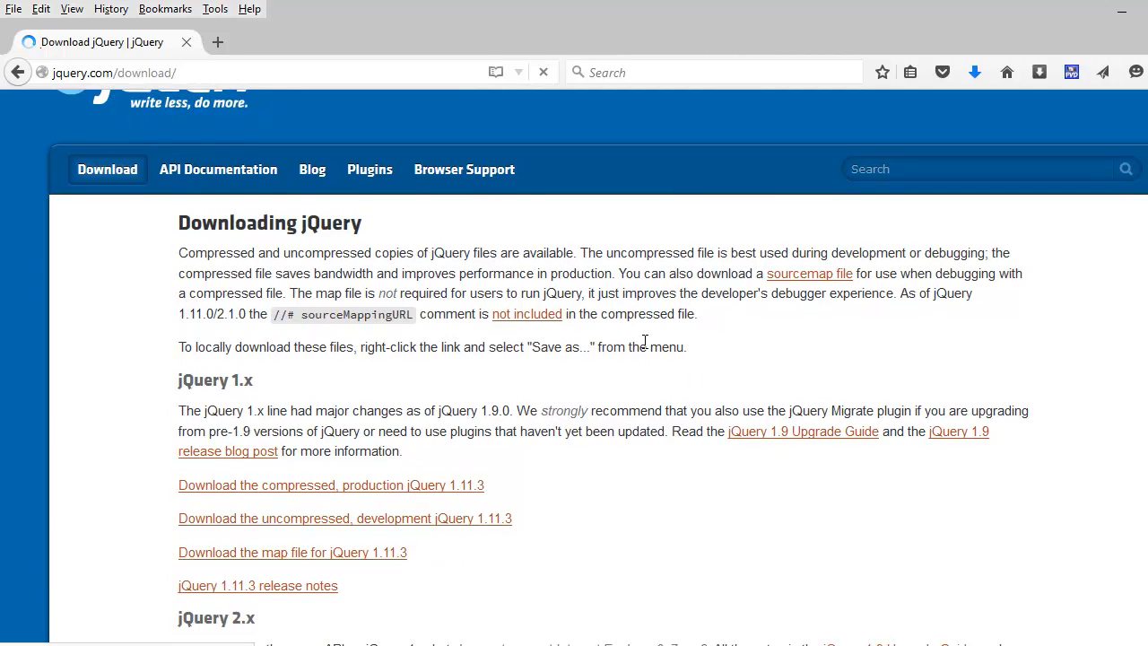
scroll(down, 3)
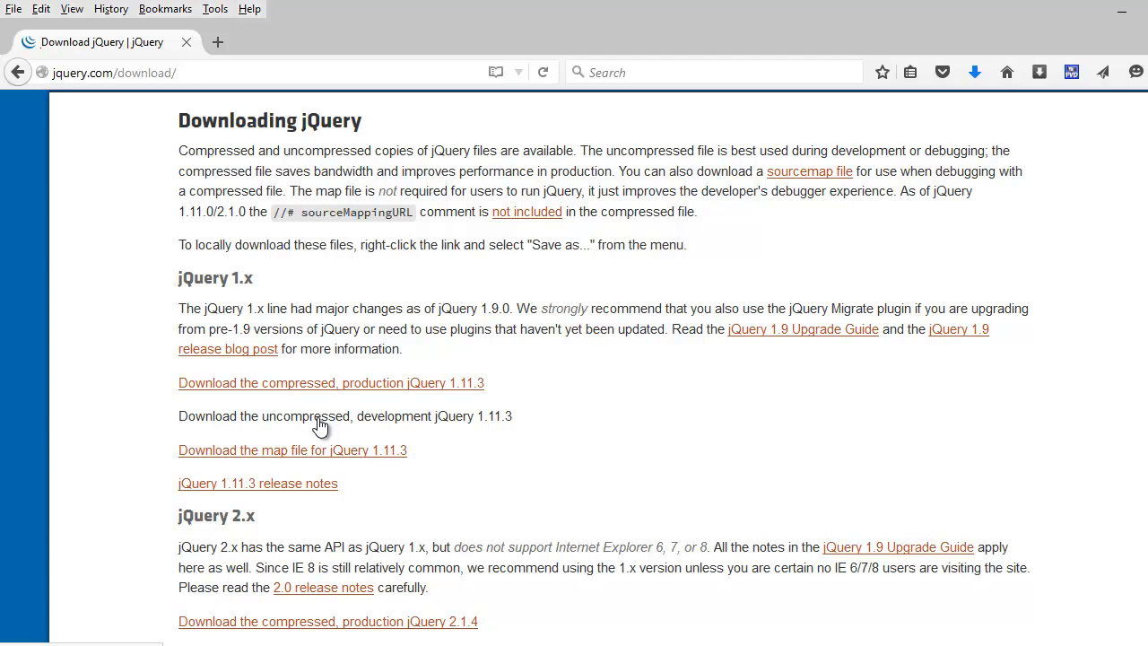
mouse_move(341, 426)
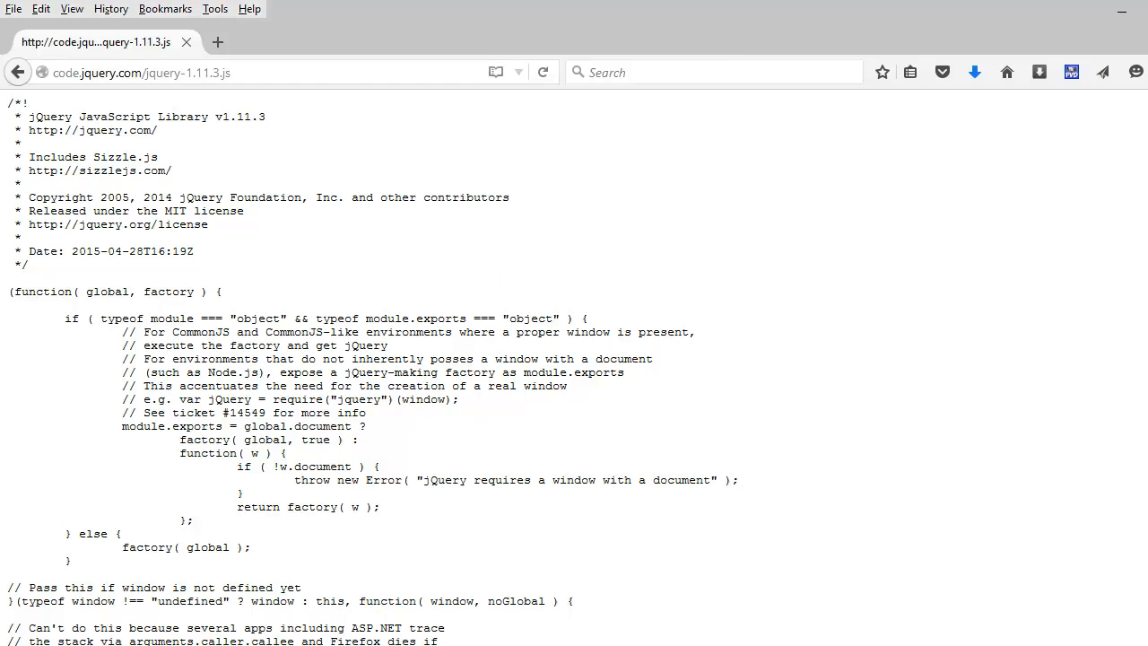
Step: Copy the saved jquery-1.11.3.js file from the desktop via its context menu
scroll(down, 3)
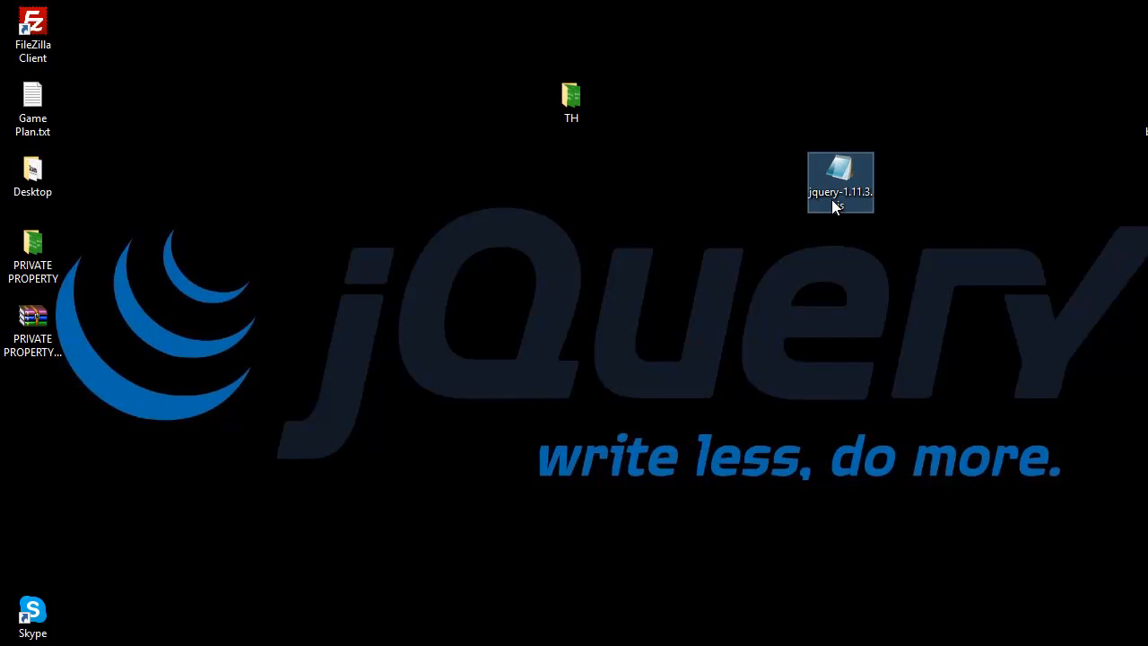
right_click(840, 183)
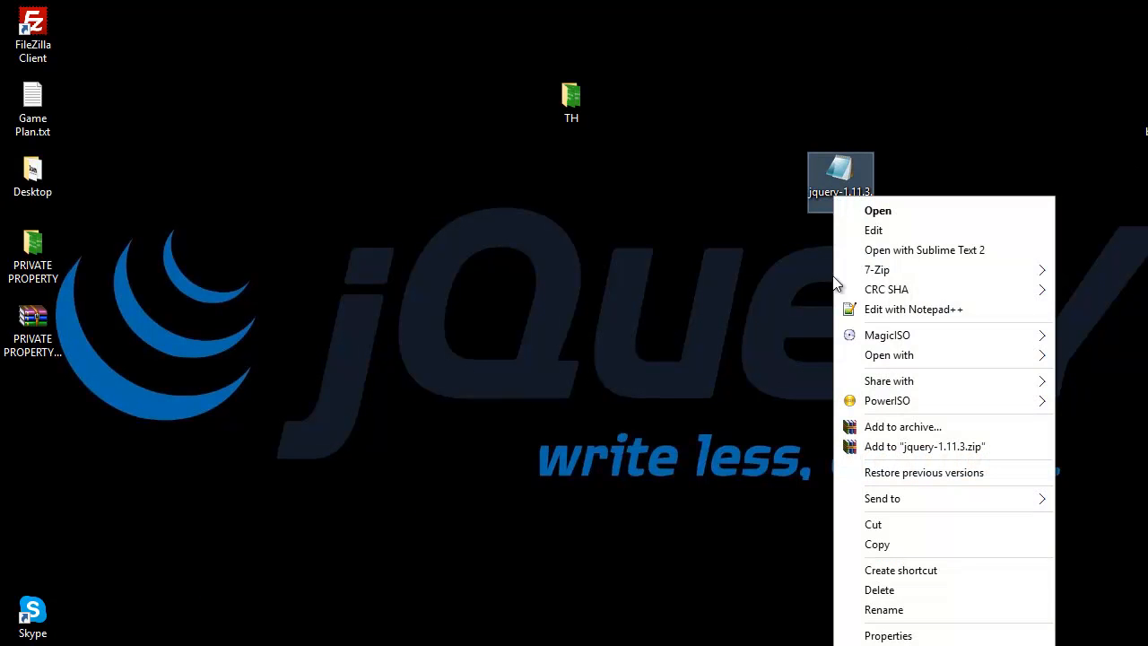
click(319, 502)
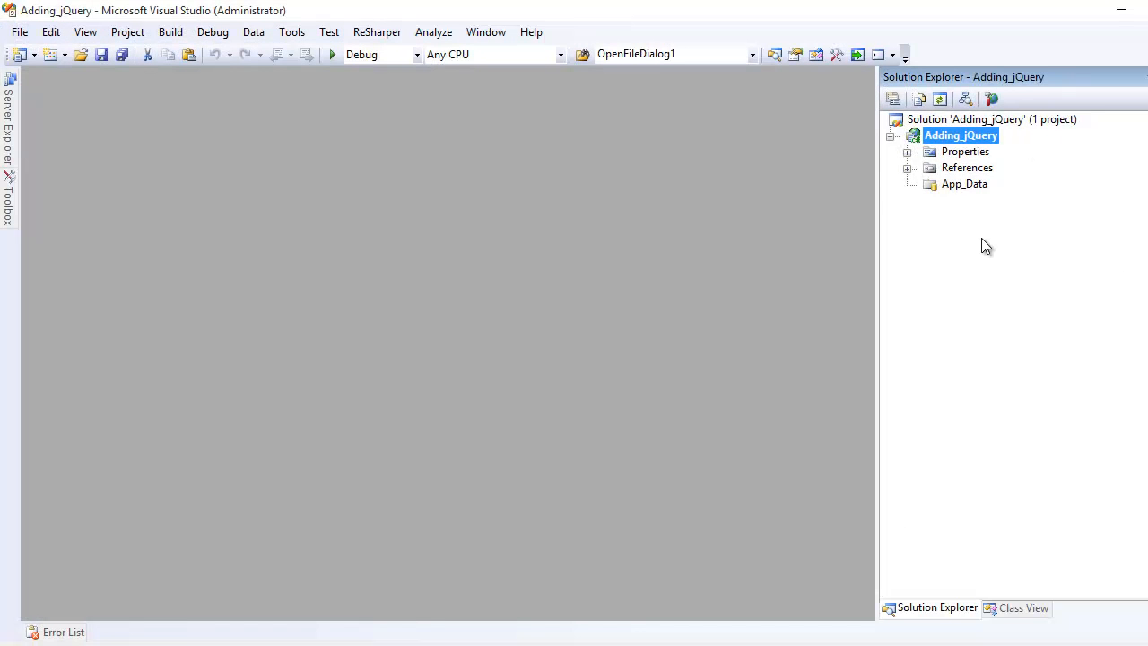
Step: Paste jquery-1.11.3.js into the Adding_jQuery project folder and include it in the project
right_click(959, 137)
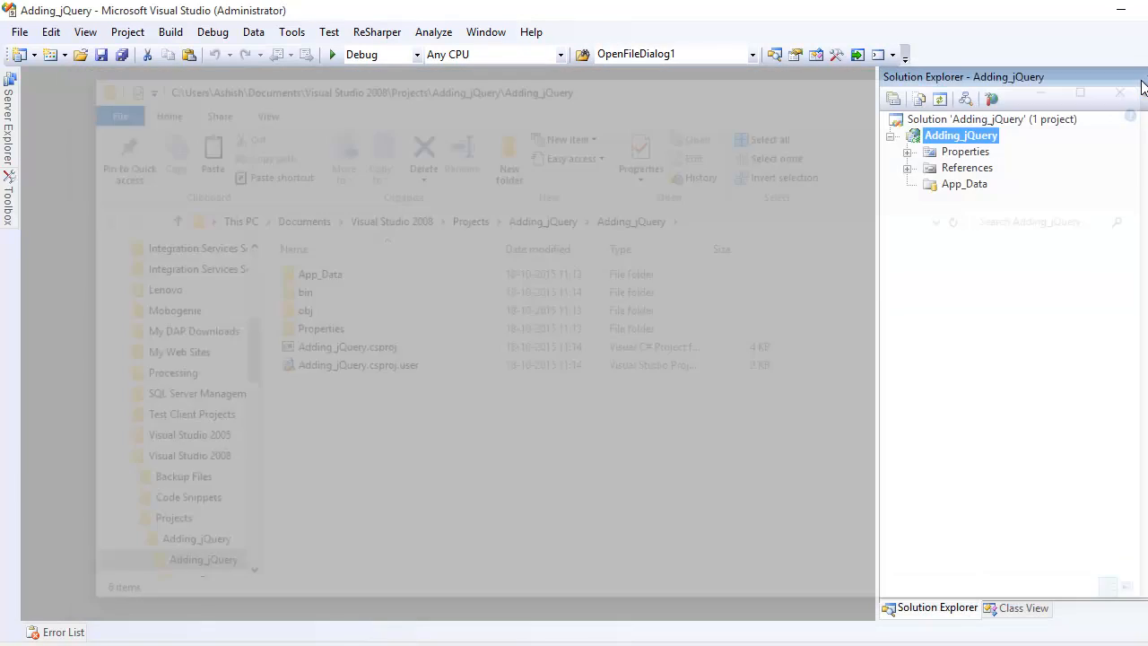
right_click(962, 135)
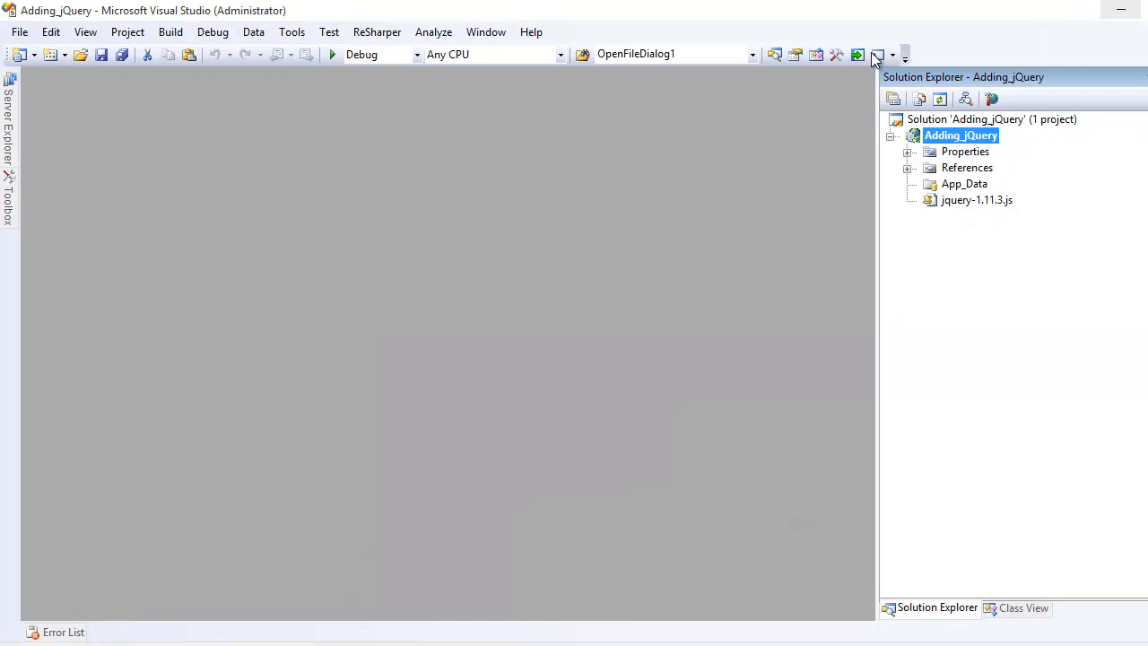
right_click(962, 135)
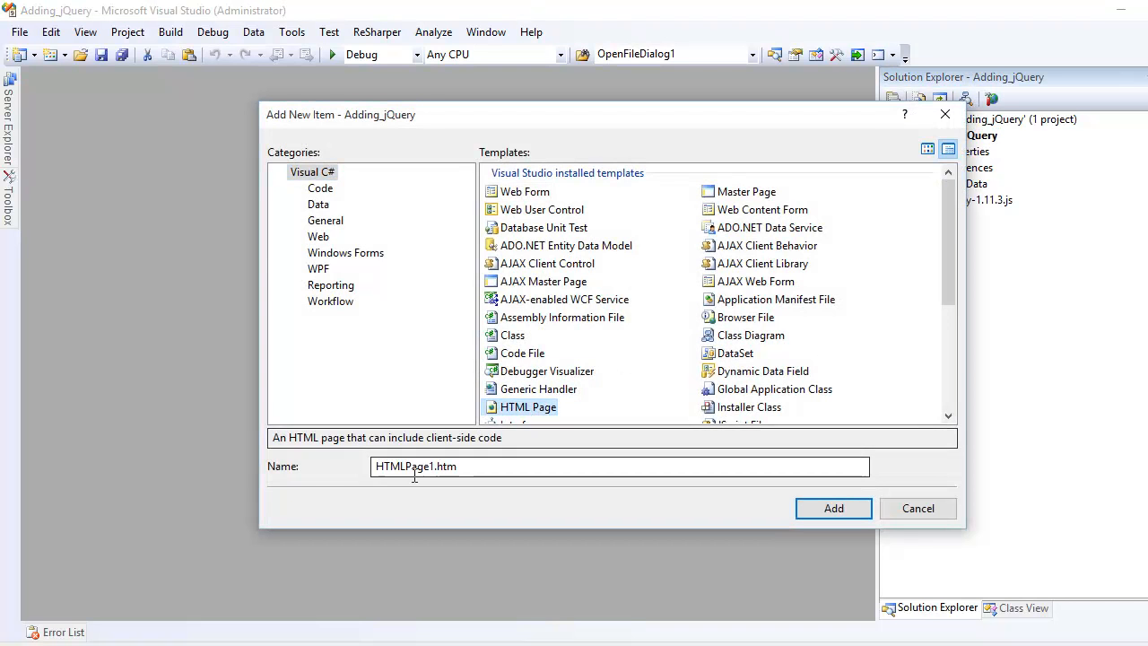
Step: Name the new HTML Page item jquery_test.html and add it to the project
double_click(403, 466)
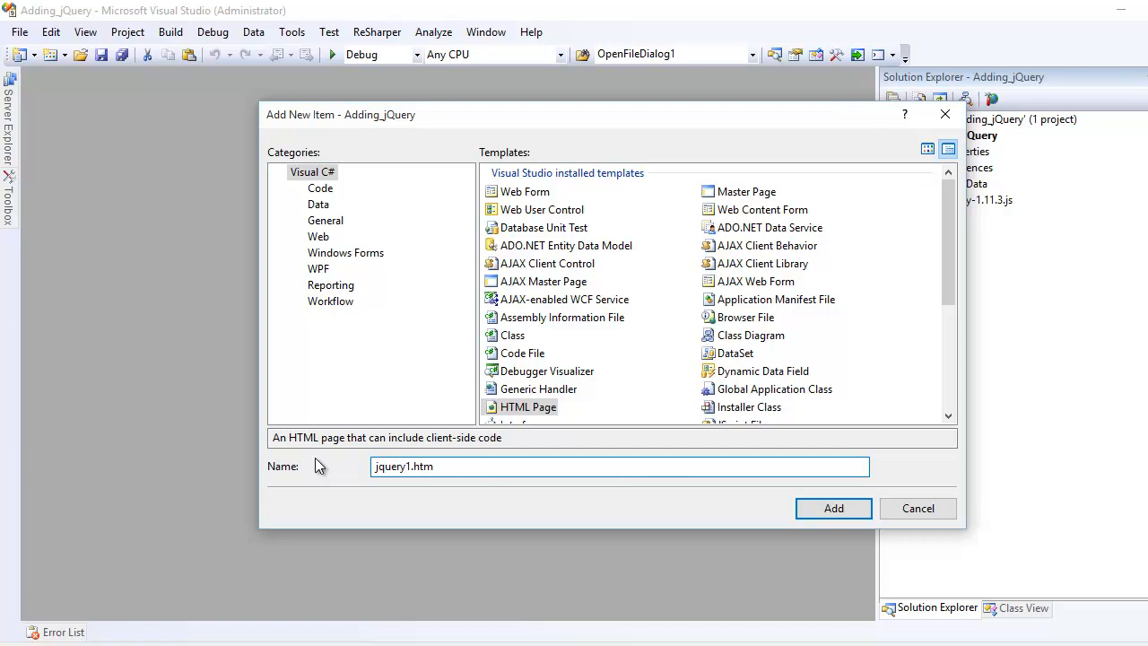
text(jquery_test.htm)
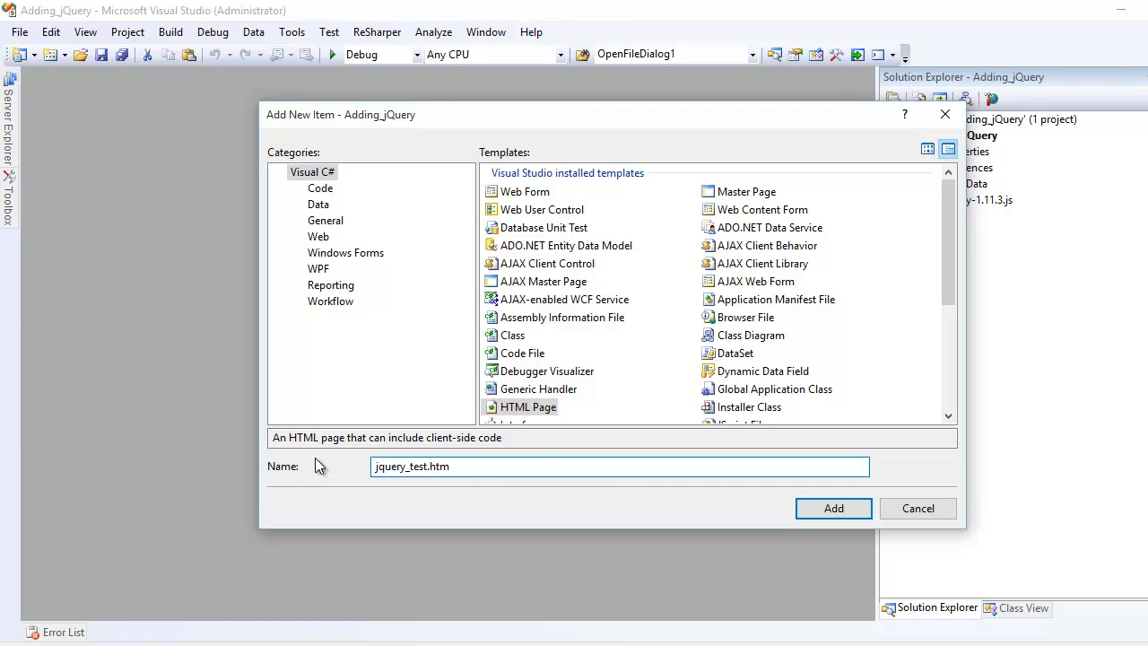
click(467, 466)
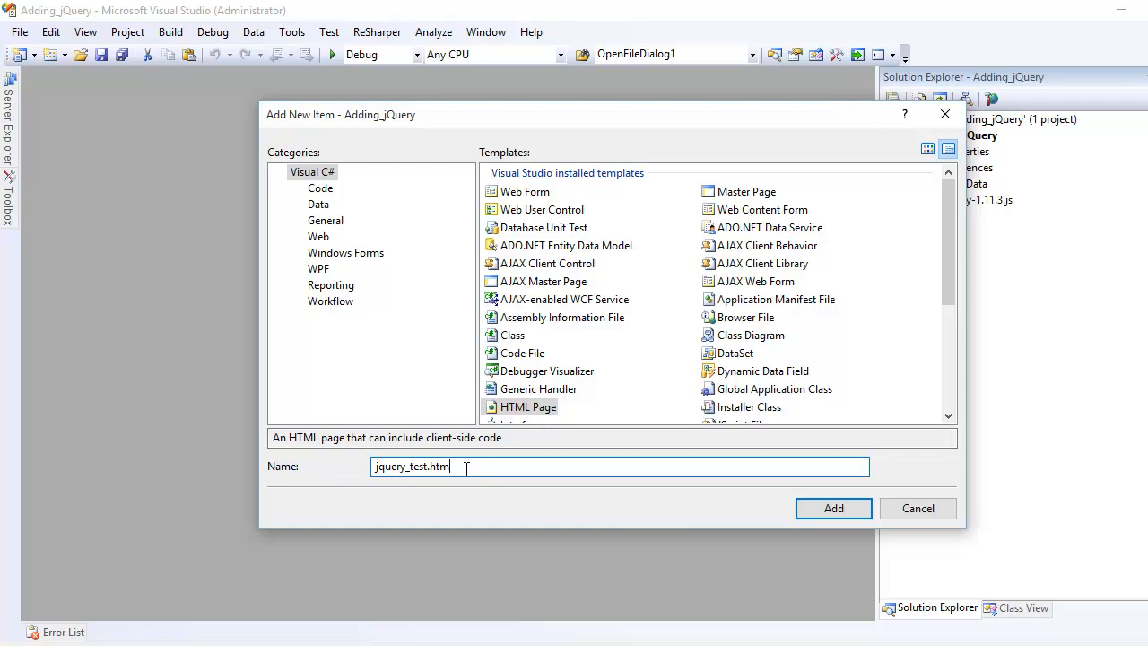
click(832, 508)
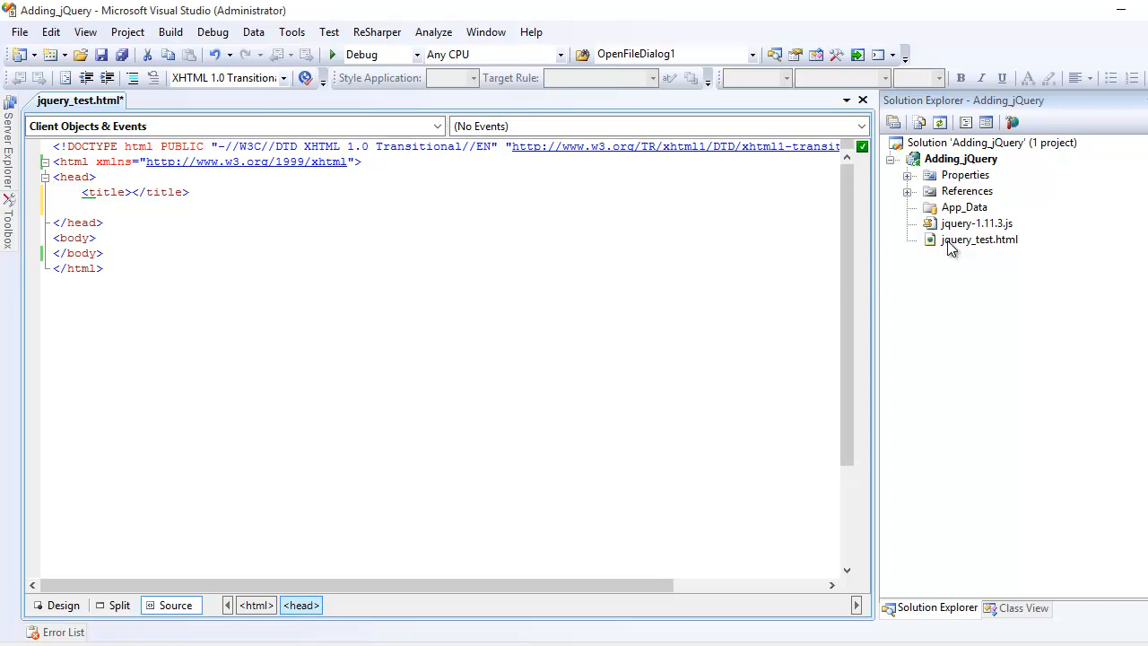
Step: Drag jquery-1.11.3.js from Solution Explorer into the head to create its script tag
click(976, 222)
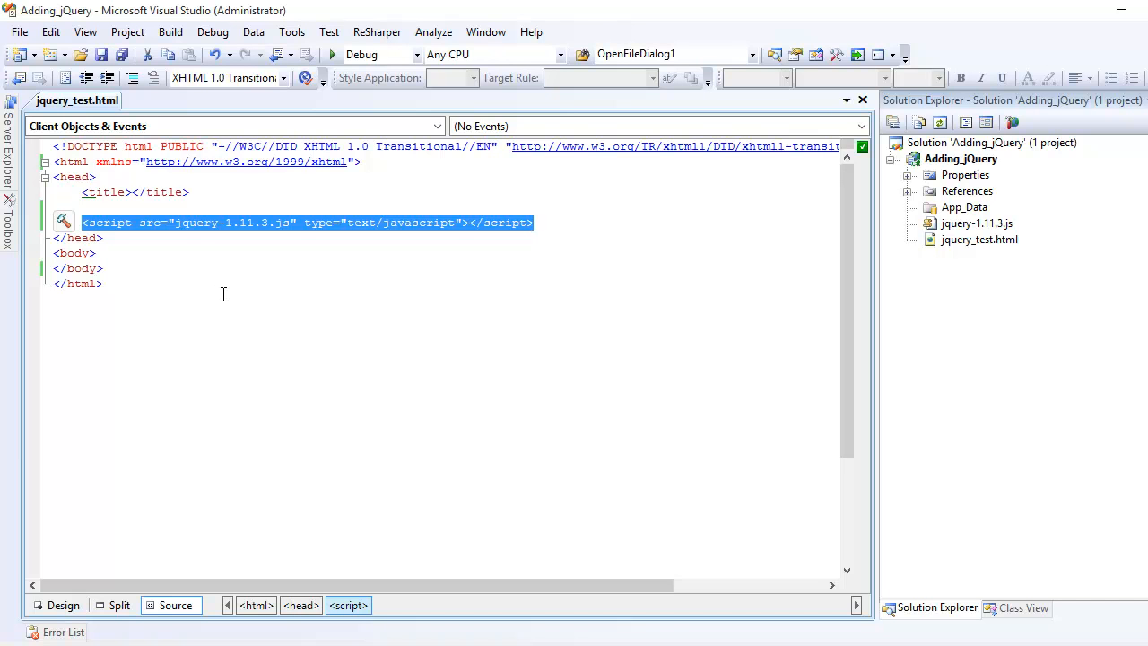
mouse_move(189, 223)
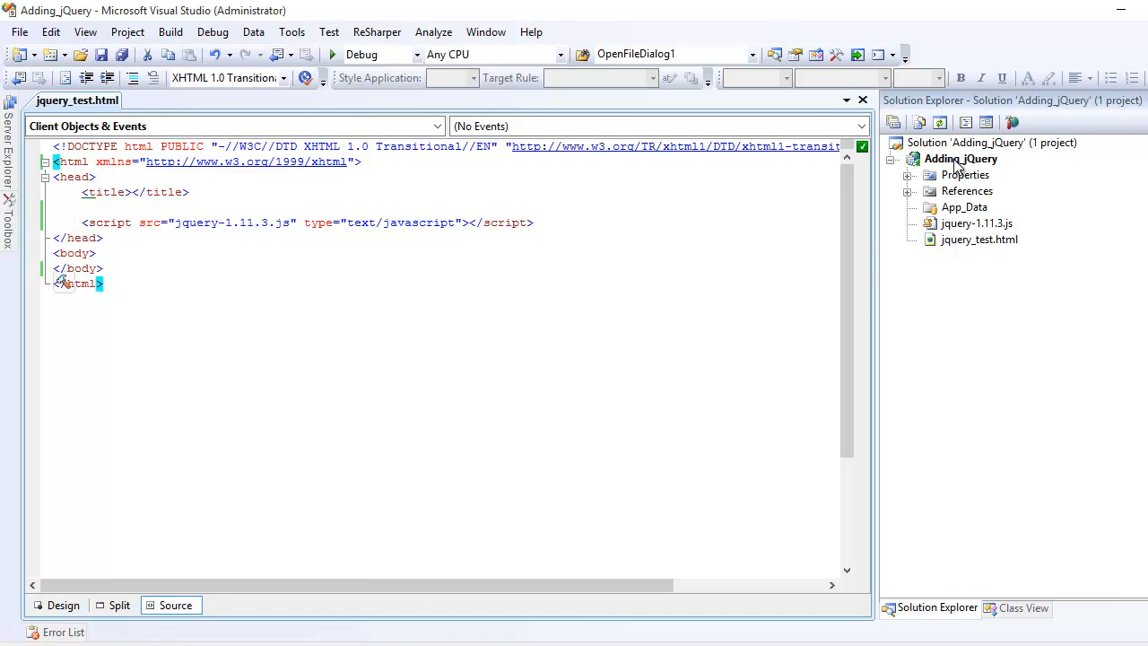
Step: Add a new project folder named scripts and move jquery-1.11.3.js into it
right_click(962, 158)
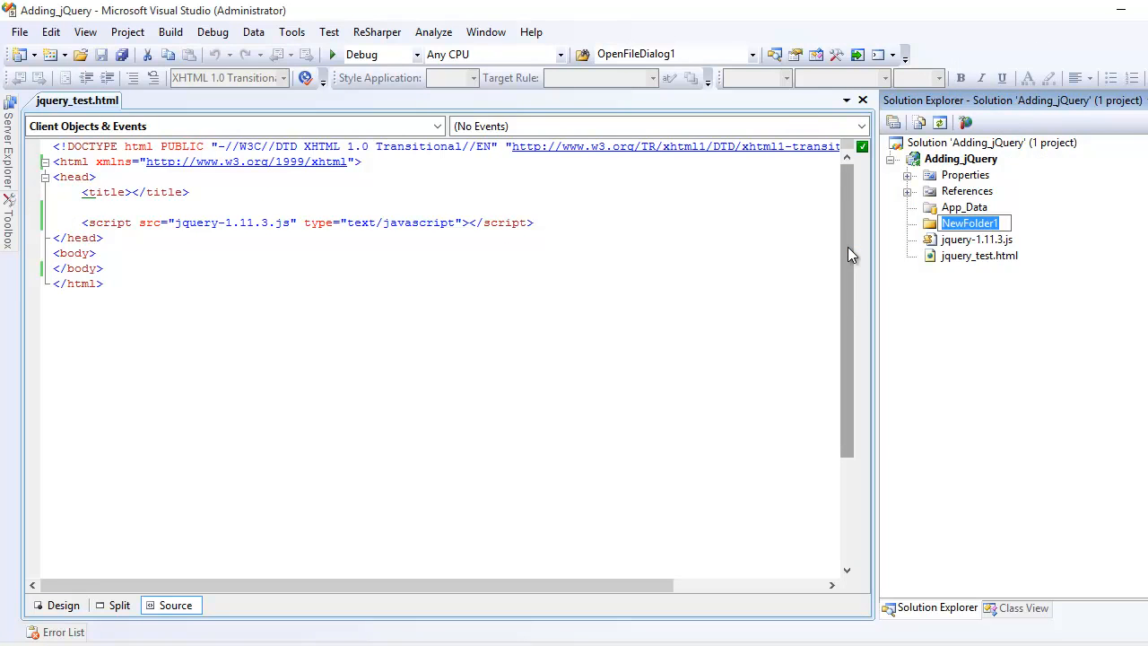
text(scripts)
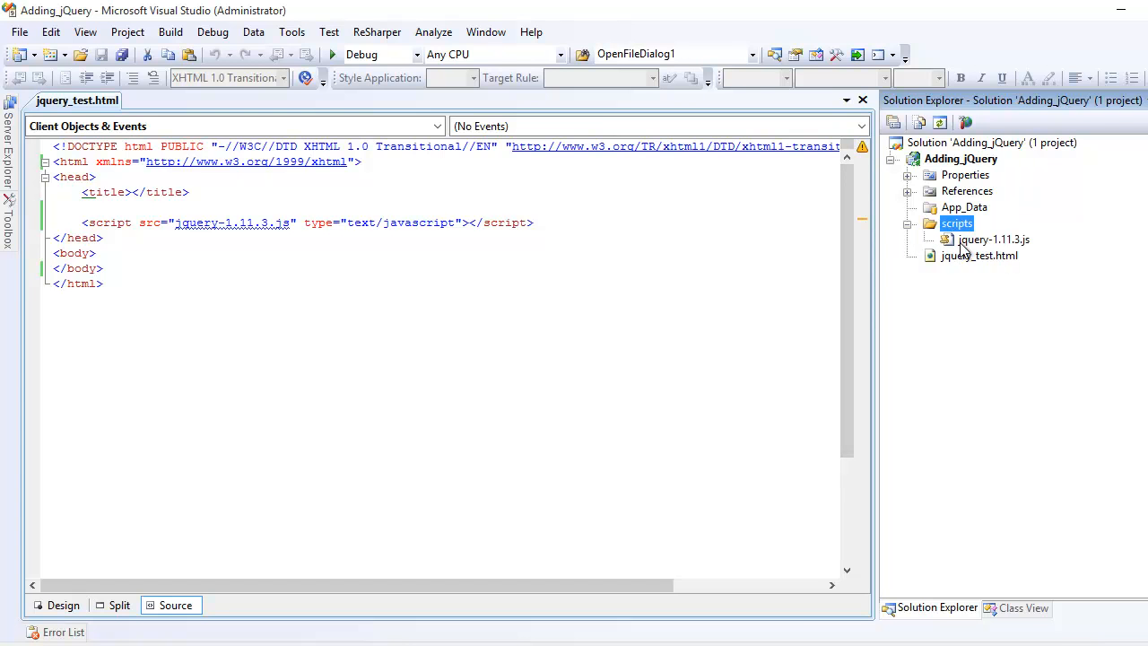
mouse_move(201, 222)
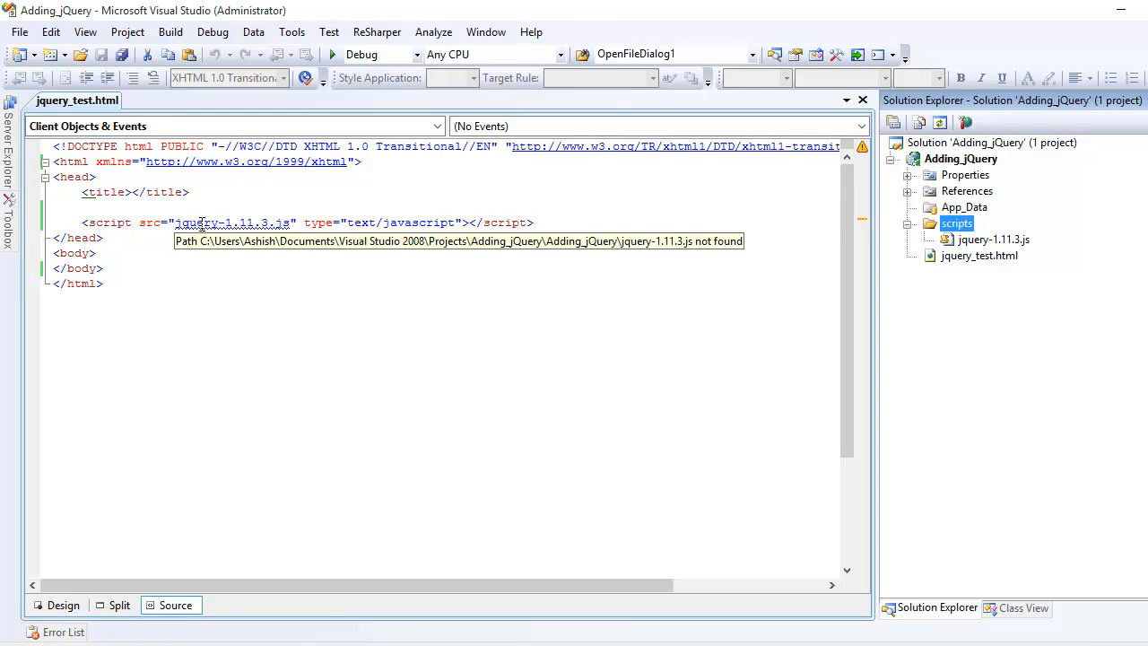
Step: Replace the old script tag so the head references scripts/jquery-1.11.3.js
click(560, 223)
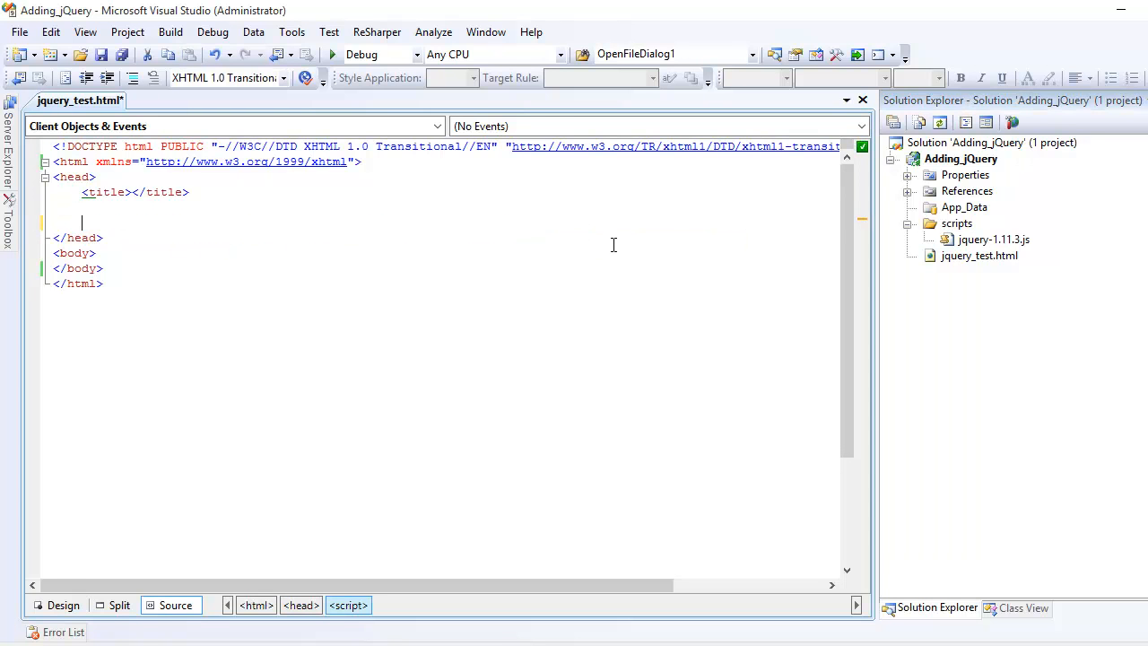
click(990, 240)
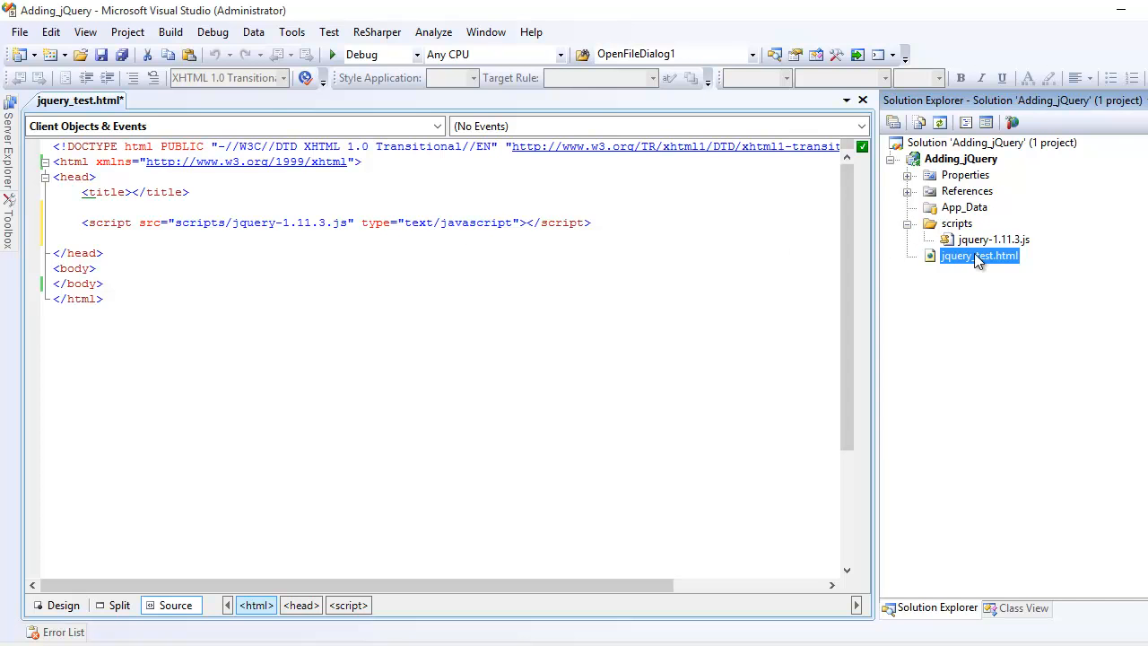
click(994, 240)
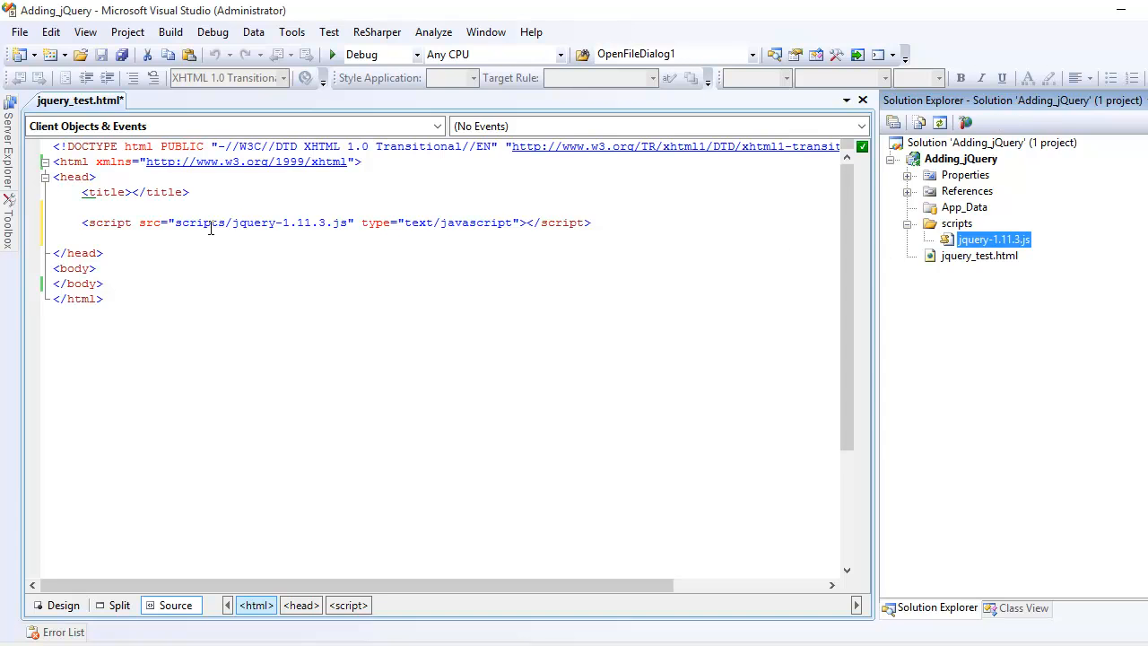
click(578, 223)
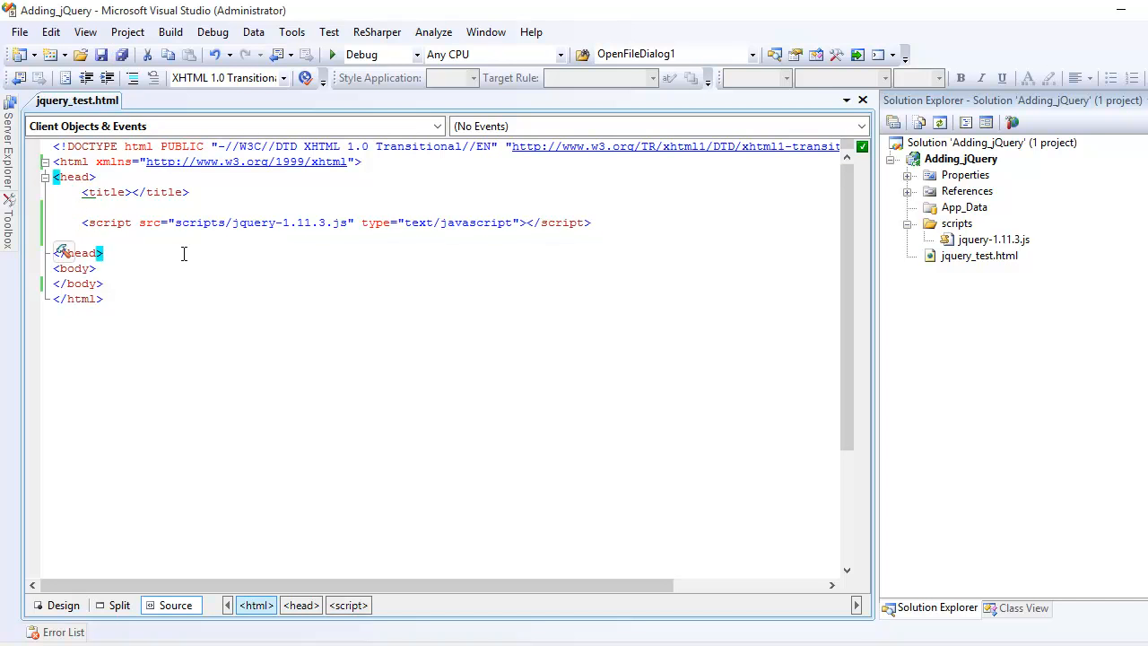
mouse_move(829, 630)
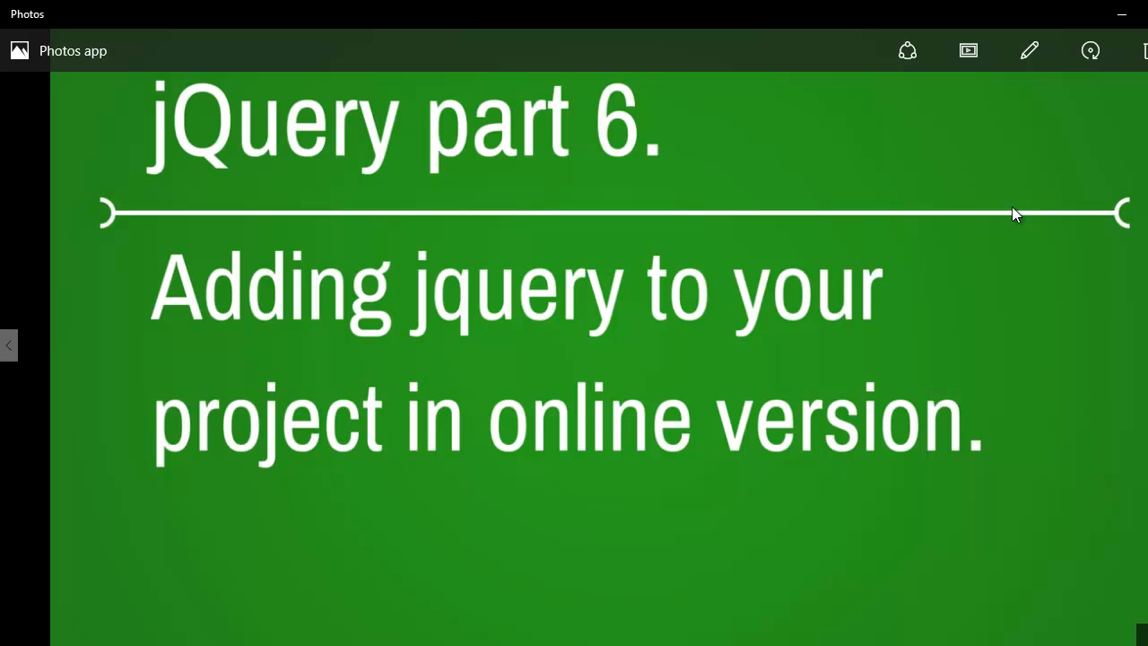
mouse_move(1121, 15)
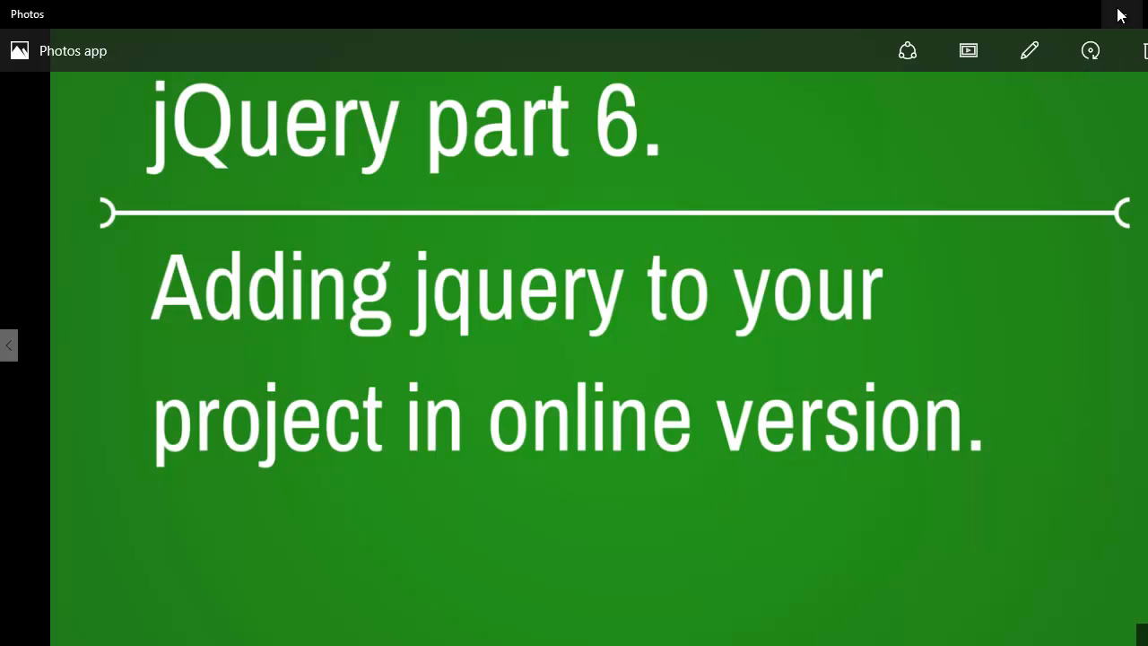